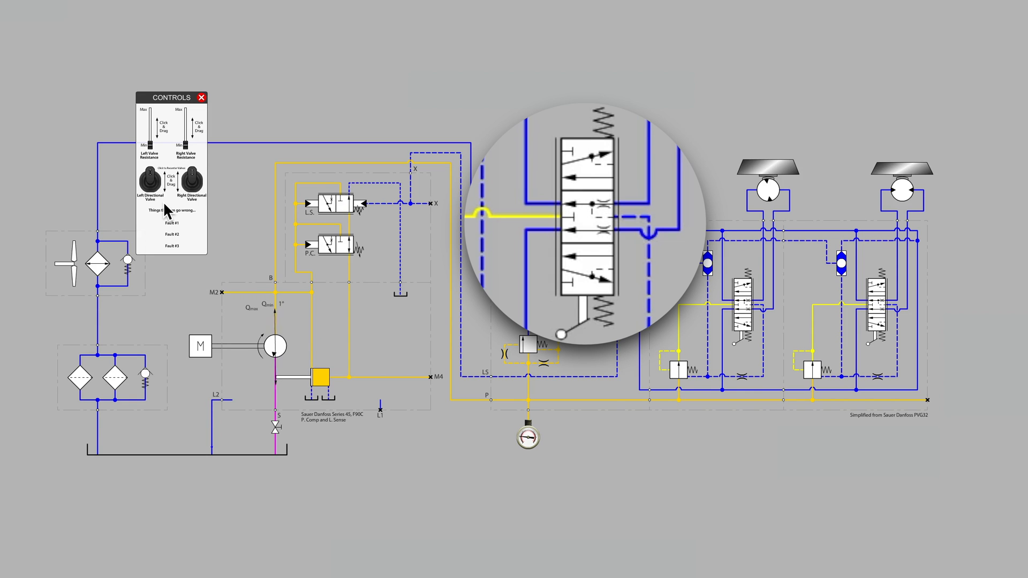
Shift the left directional valve knob open so oil drives the left hydraulic motor.
left_click(151, 180)
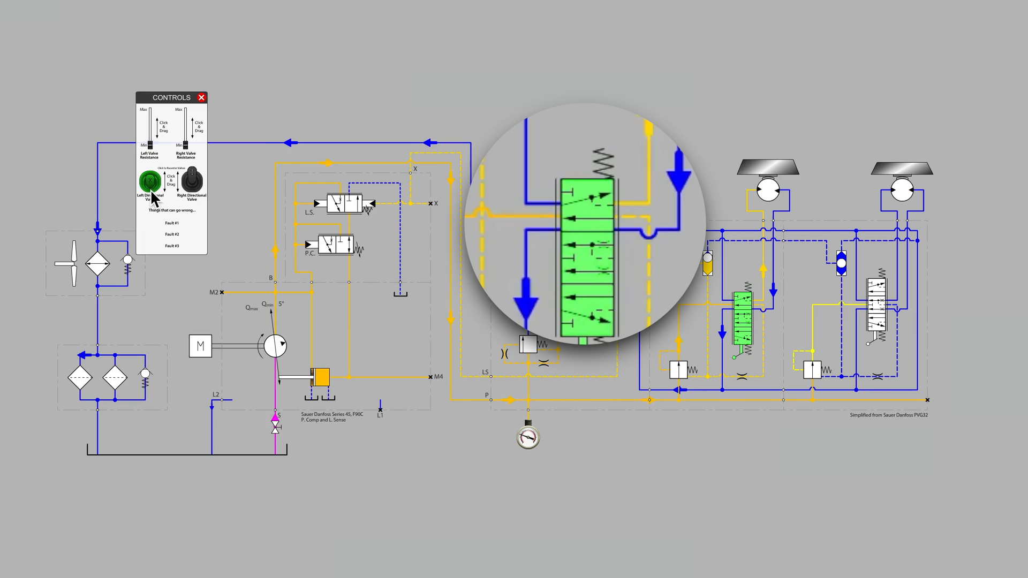
left_click(151, 179)
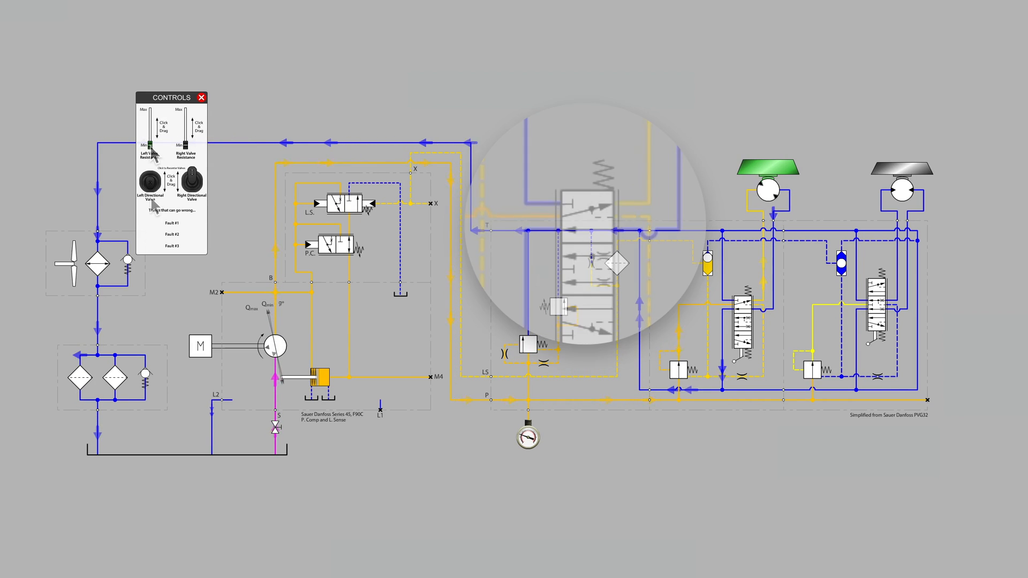
Stack a second brick on the left motor, then shift the right directional valve open.
left_click_drag(152, 142, 152, 108)
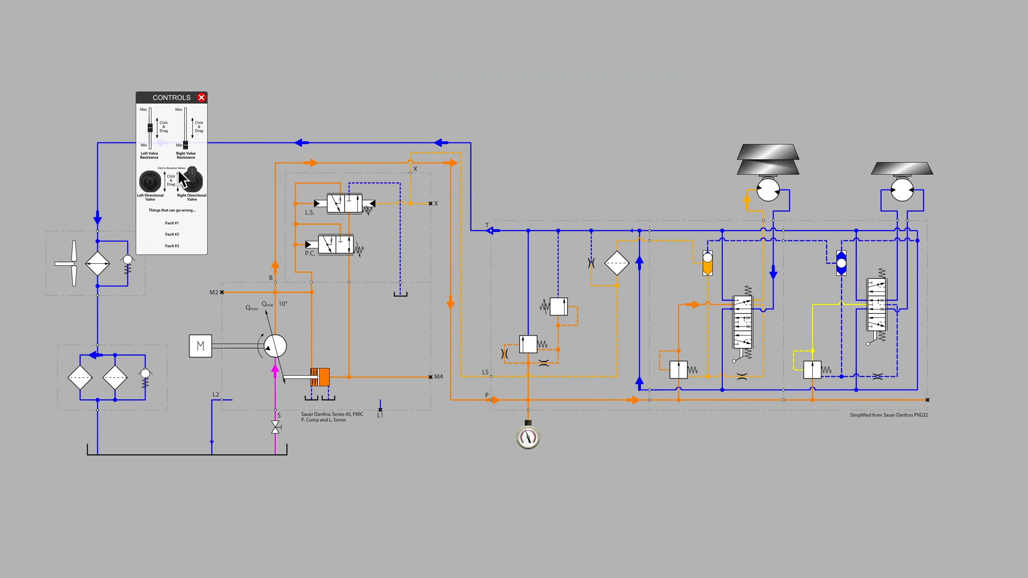
left_click(190, 181)
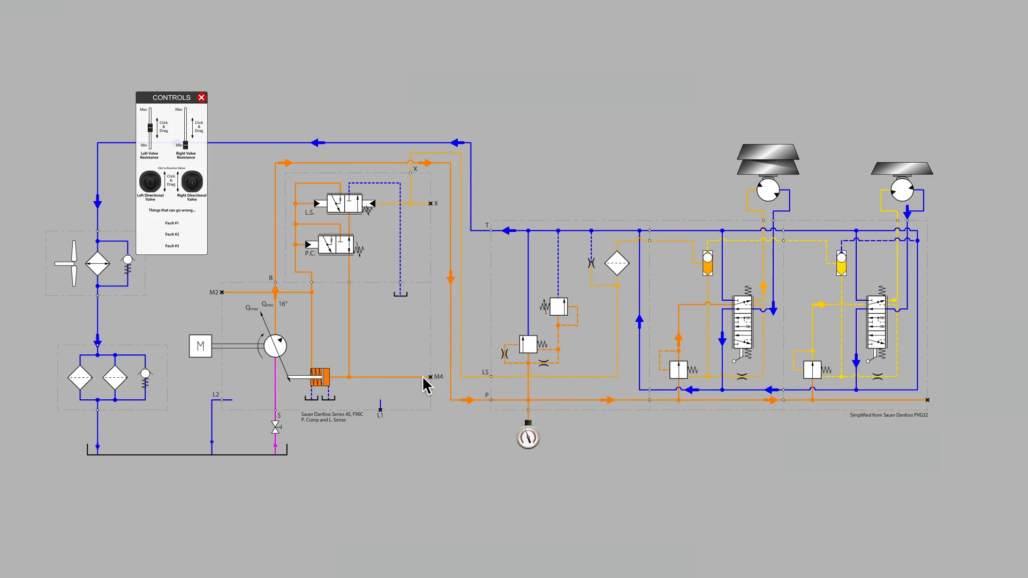
Raise the right valve resistance until three bricks sit on the right motor (pump displacement 18°).
left_click_drag(189, 126, 190, 142)
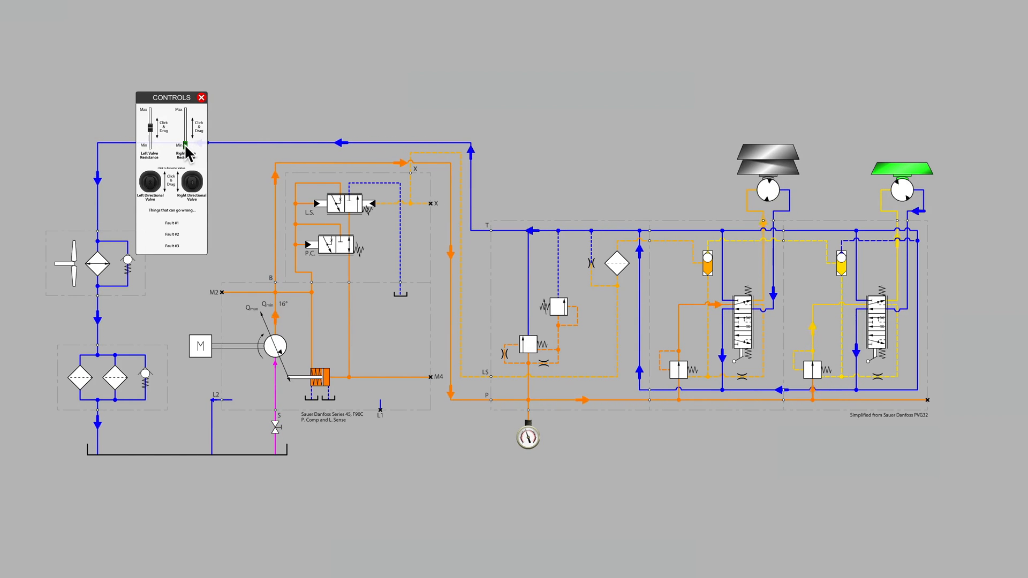
left_click_drag(191, 143, 190, 134)
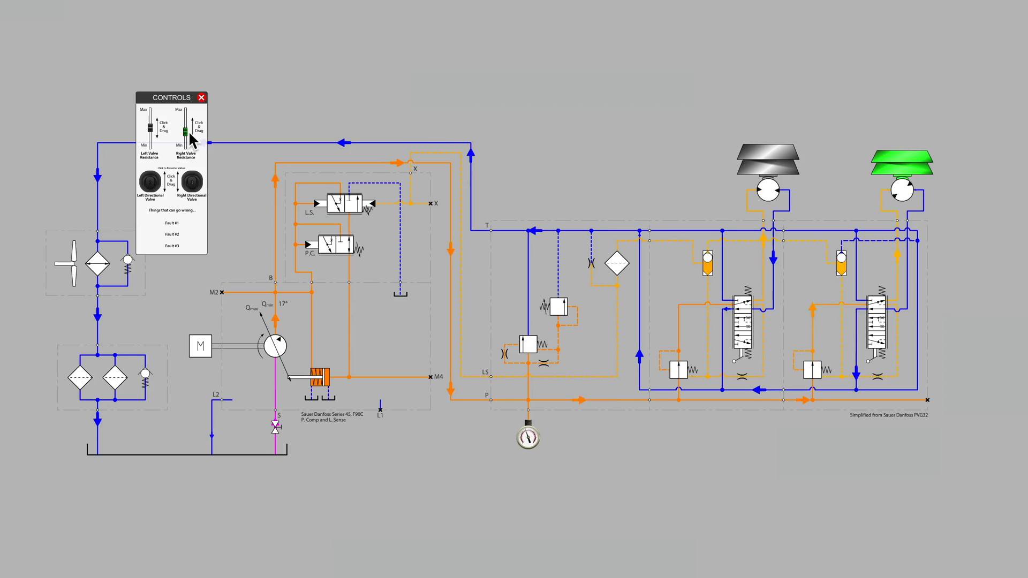
left_click_drag(191, 138, 191, 114)
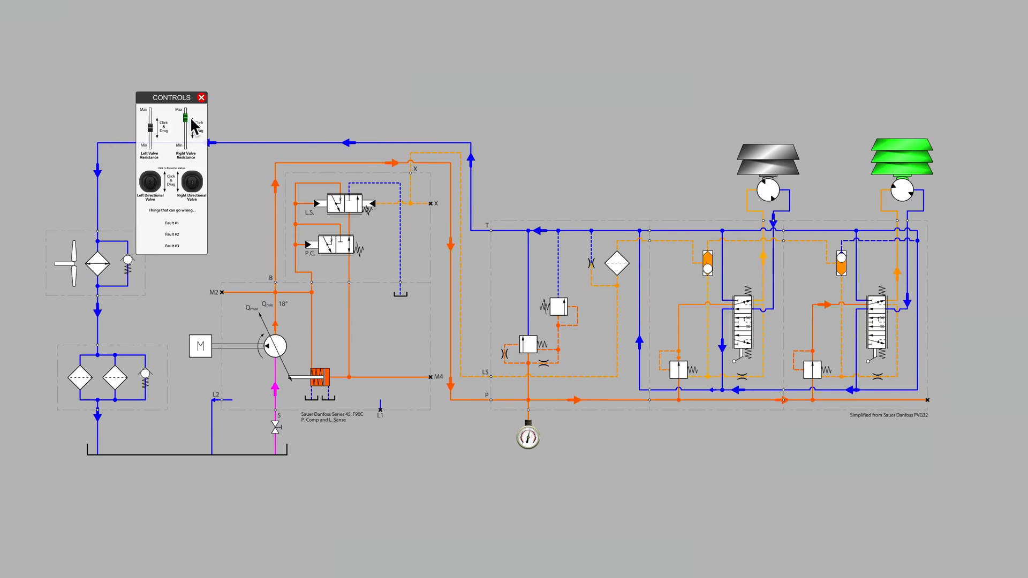